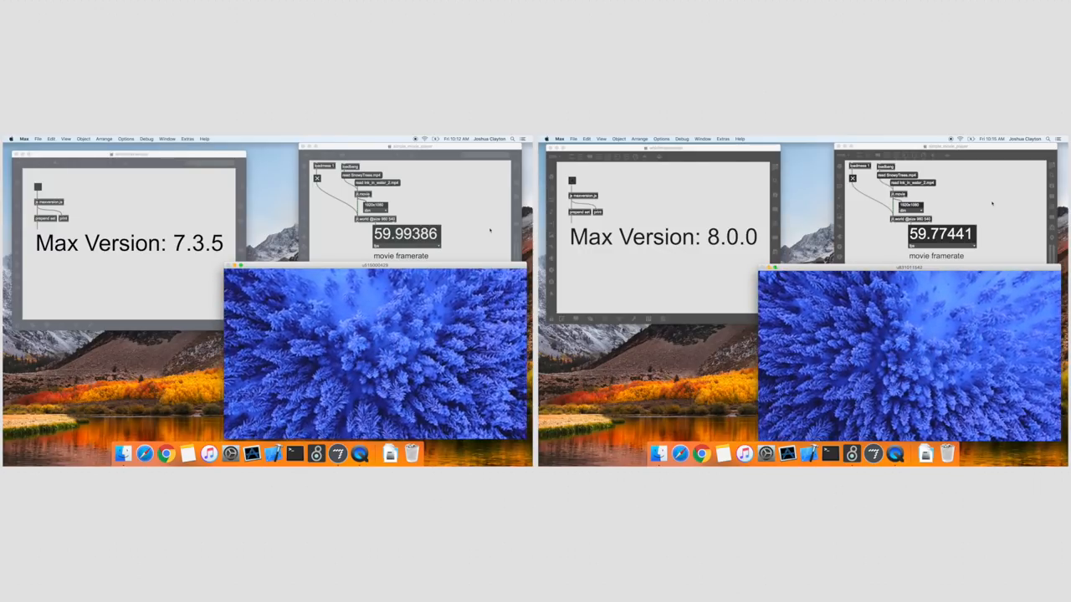
- Show the File menu commands in the Max 8.0.0 window while both movies keep playing
{"action": "left_click", "coordinate": [572, 139]}
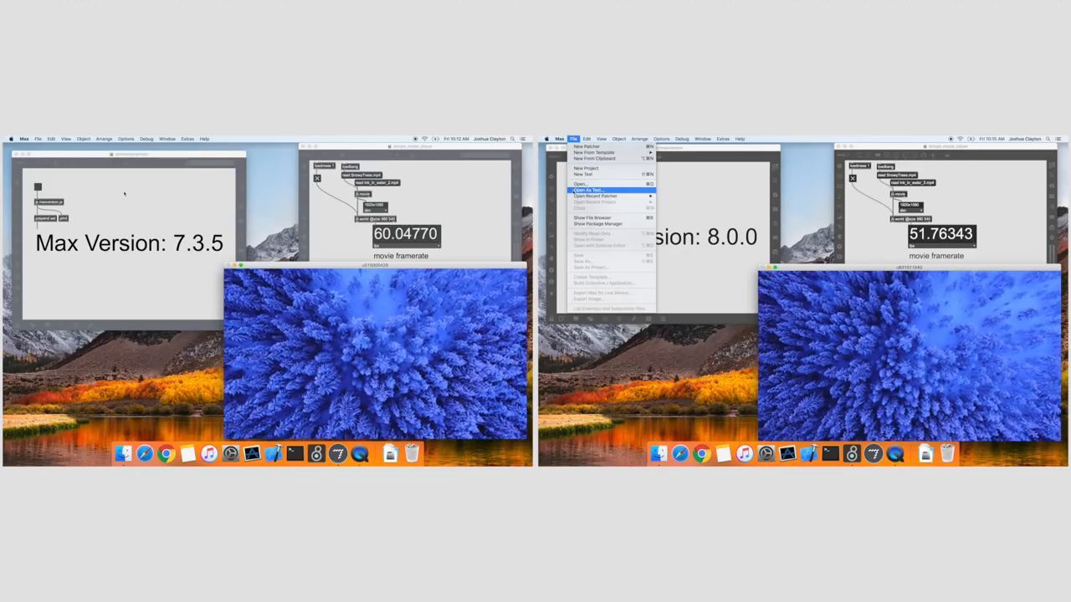